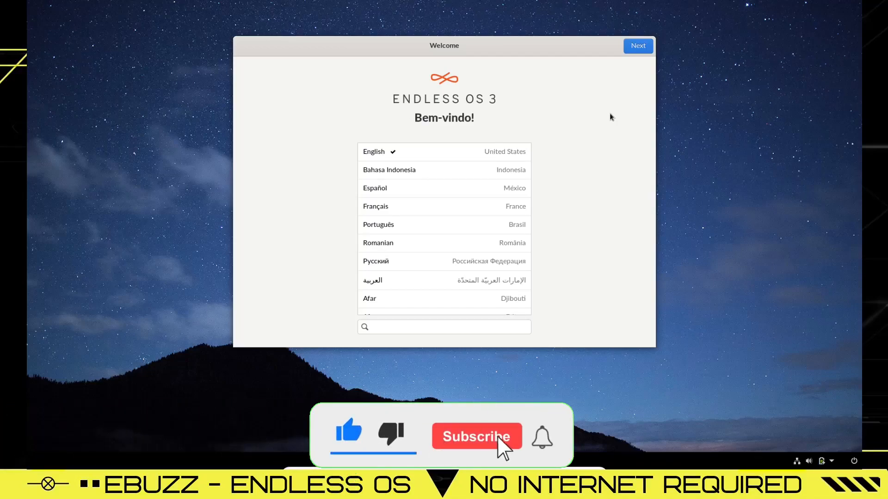
- Continue setup in English, choose Try It, turn off usage statistics, and accept the terms
click(476, 436)
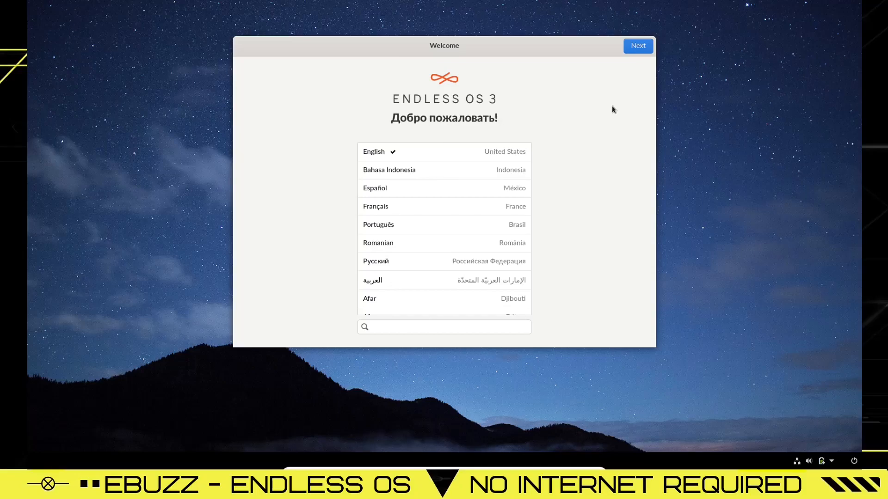
click(637, 46)
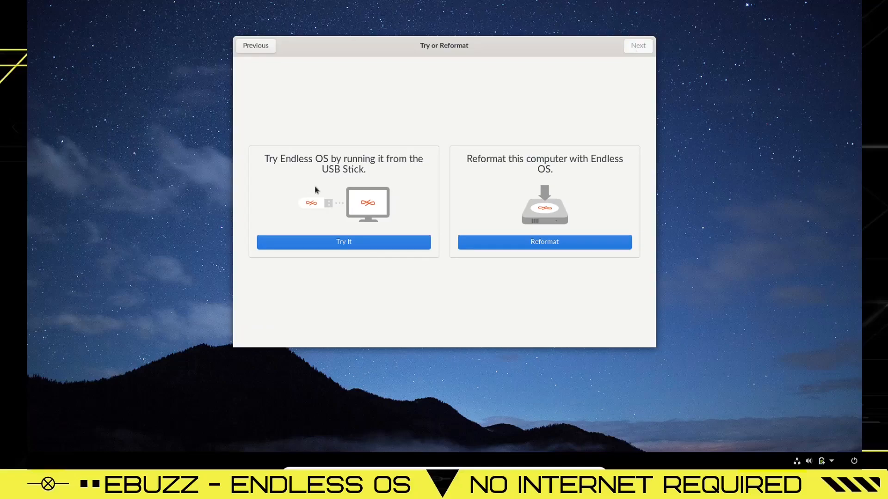
click(343, 242)
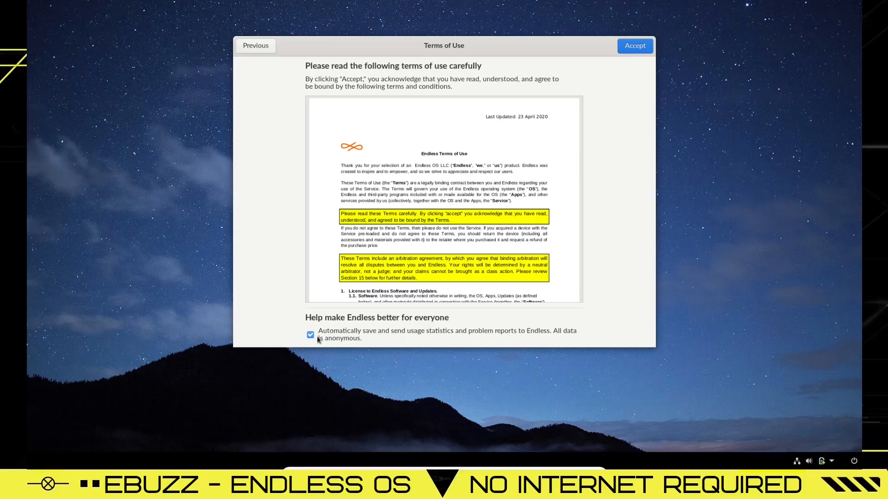
click(310, 335)
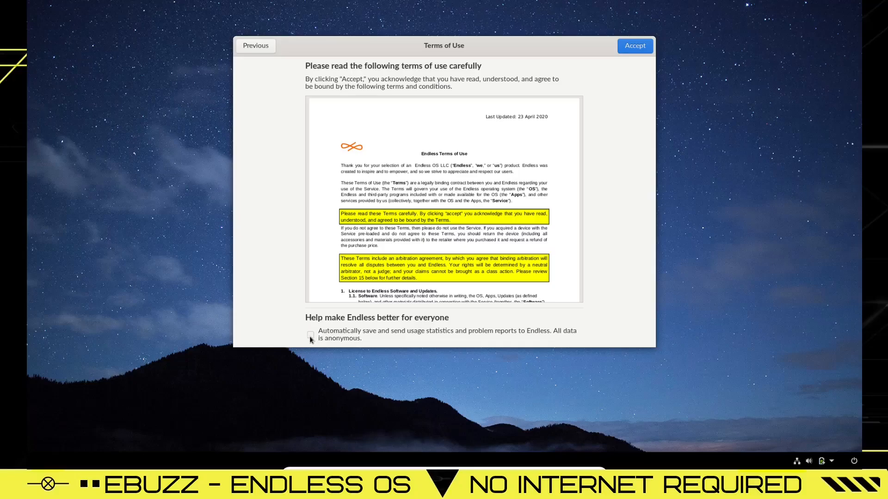
click(634, 45)
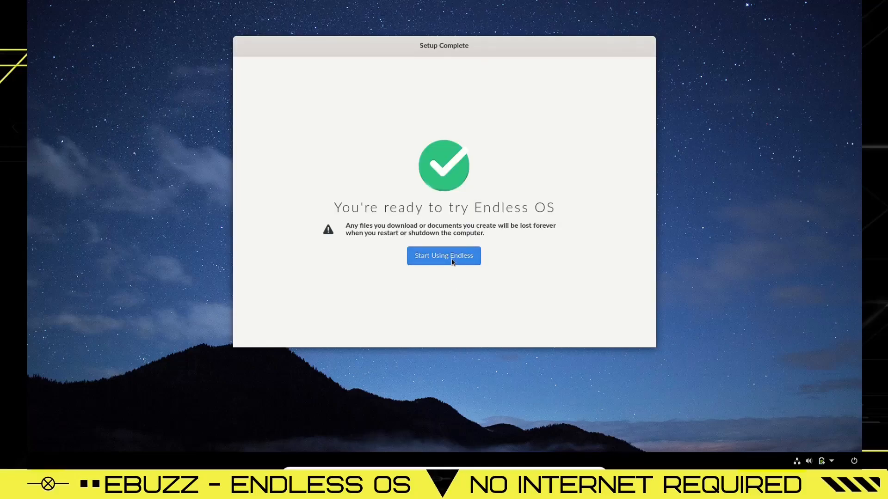
- Finish setup with Start Using Endless to reach the app-grid desktop
click(443, 255)
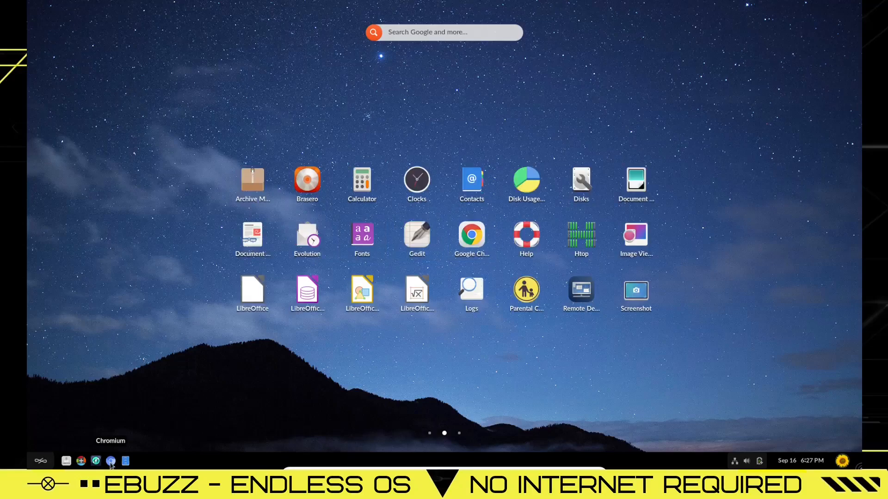
- Launch Chromium and close its Adblock Plus welcome tab, keeping the Endless OS home page
click(110, 460)
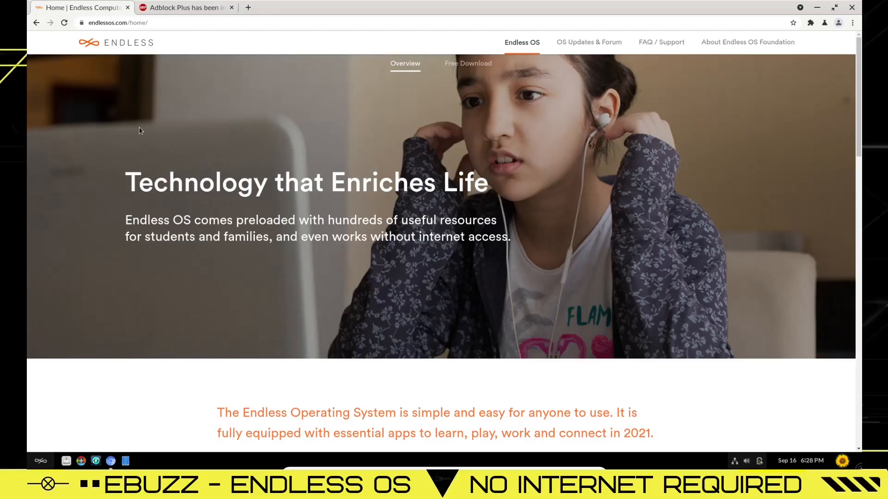
click(185, 8)
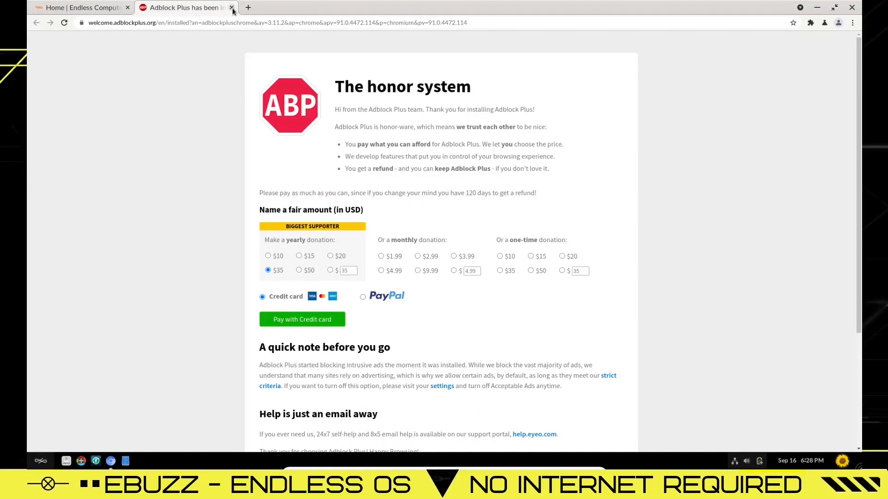
click(230, 7)
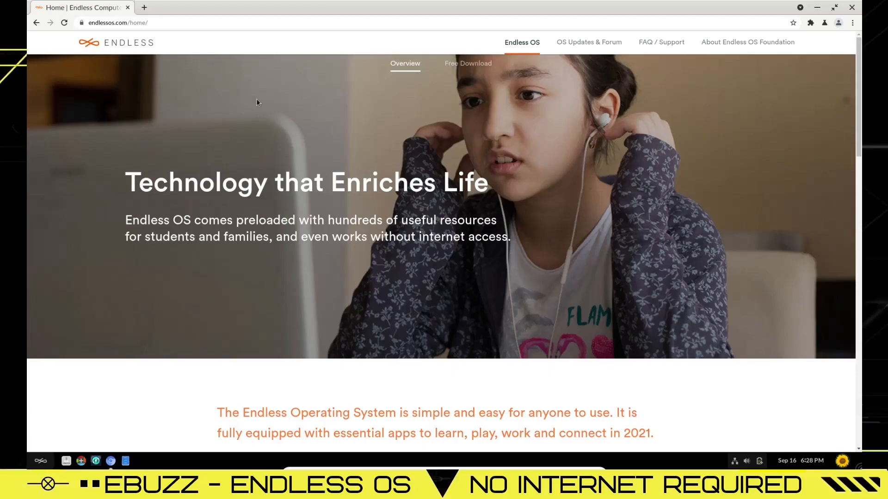
- Scroll down and back up through the endlessos.com home page
scroll(down, 3)
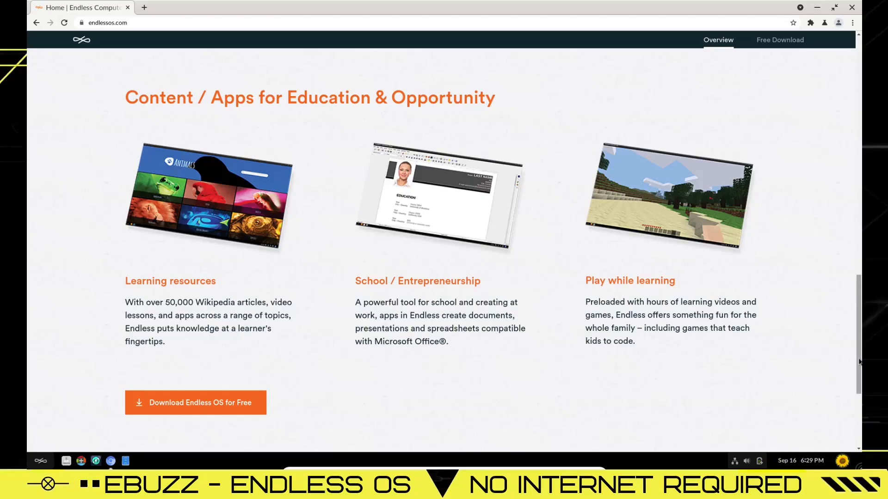
mouse_move(858, 363)
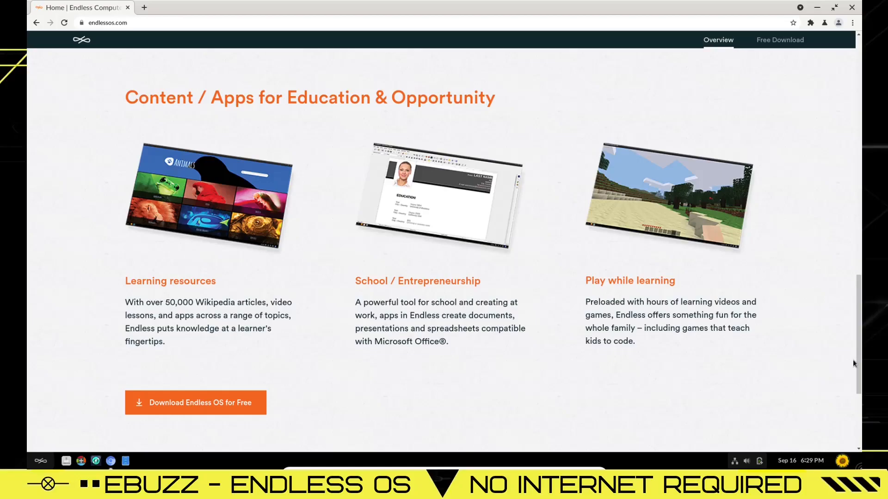
scroll(down, 3)
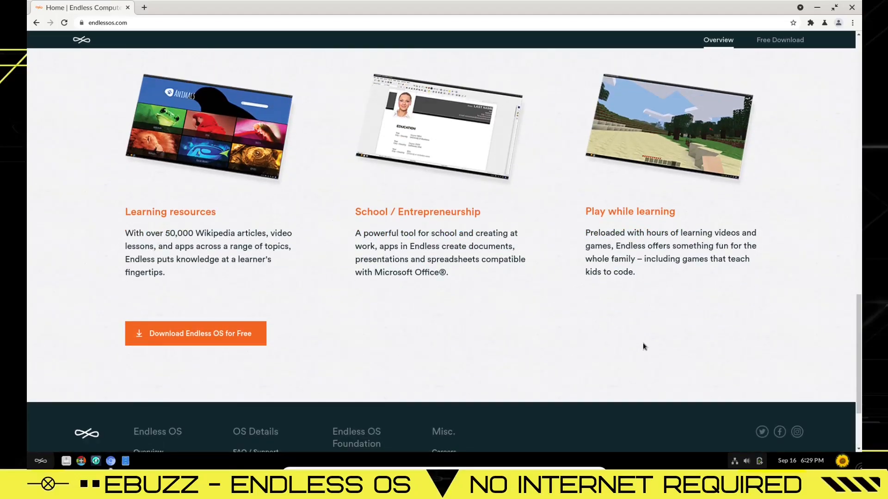
scroll(up, 3)
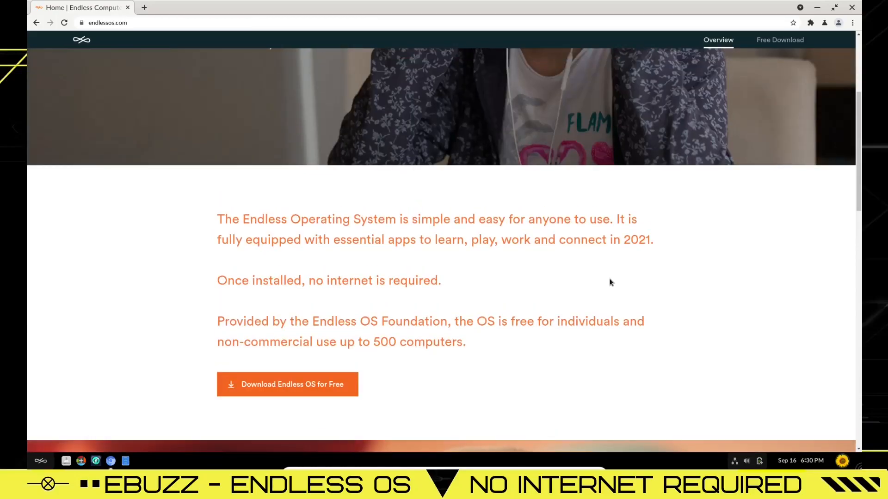
scroll(up, 3)
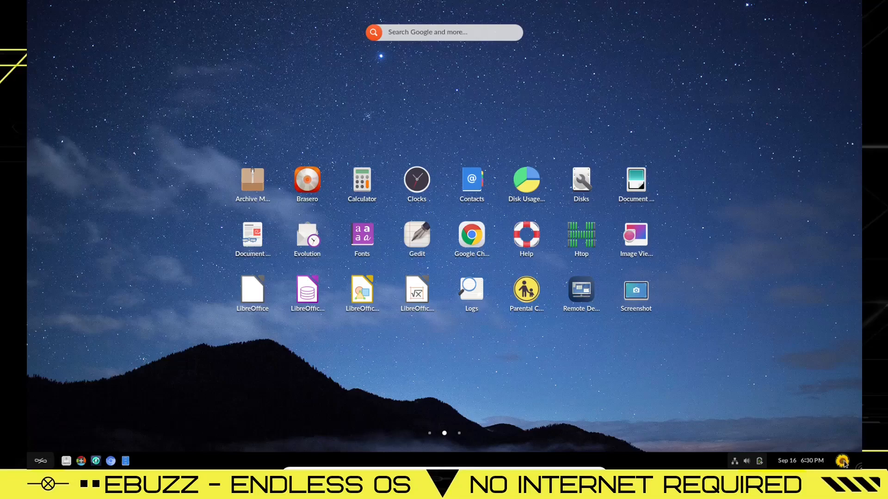
click(843, 460)
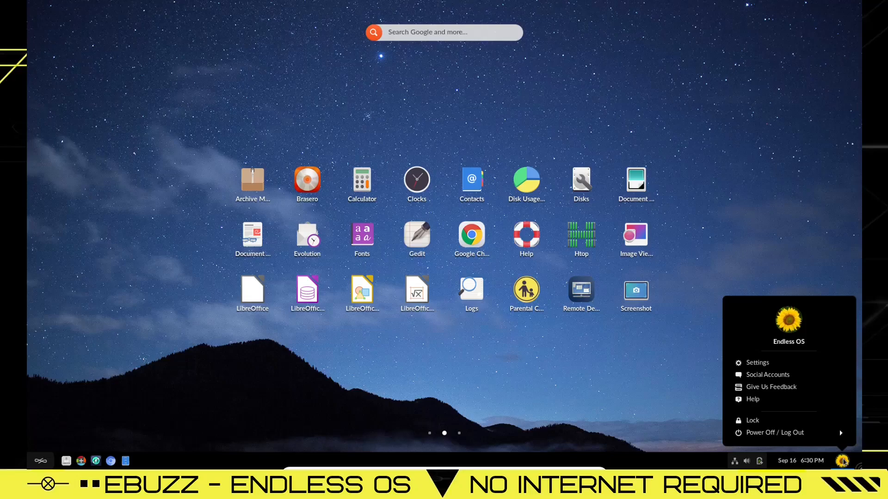
click(843, 461)
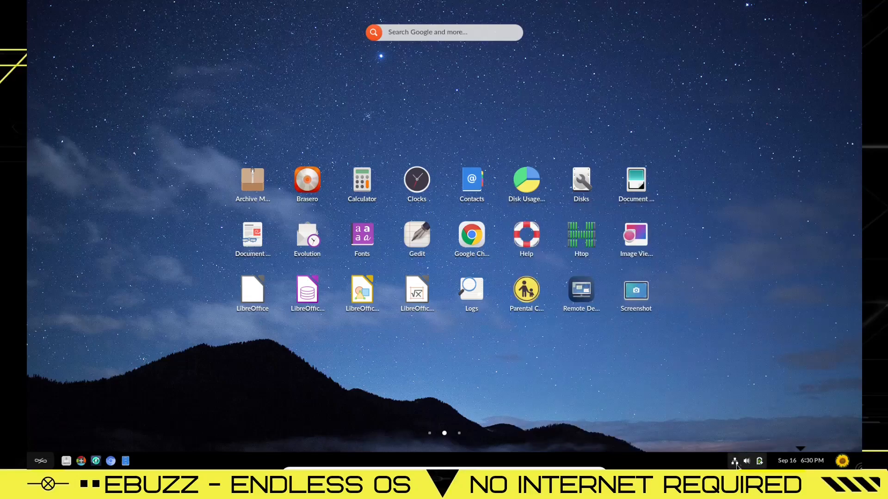
mouse_move(153, 432)
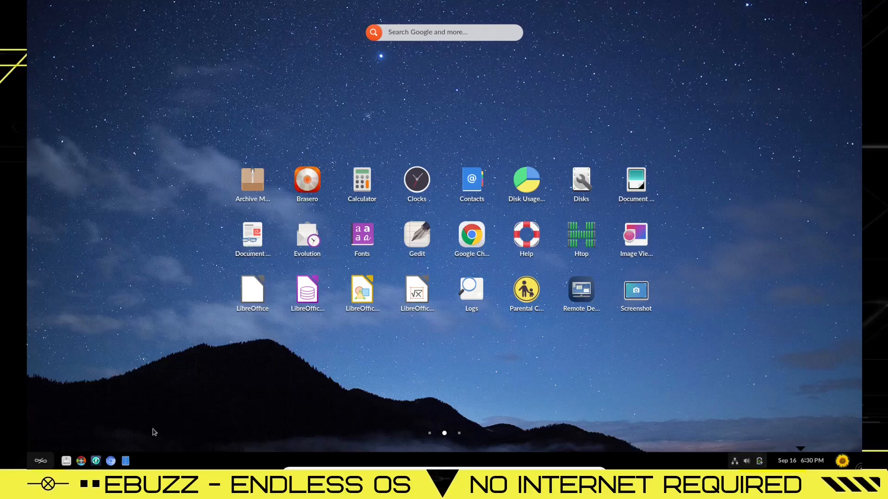
mouse_move(81, 461)
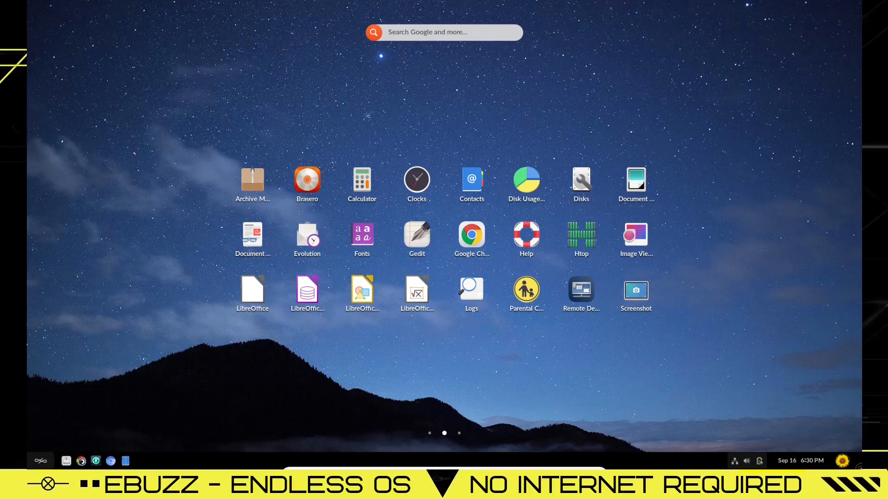
- Browse App Center's Learn to Code apps, viewing The Passage details before returning
click(81, 460)
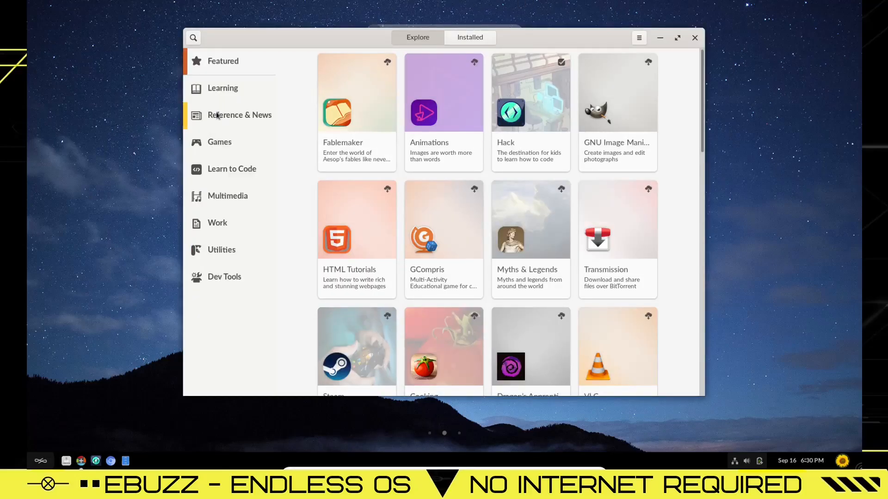
mouse_move(222, 204)
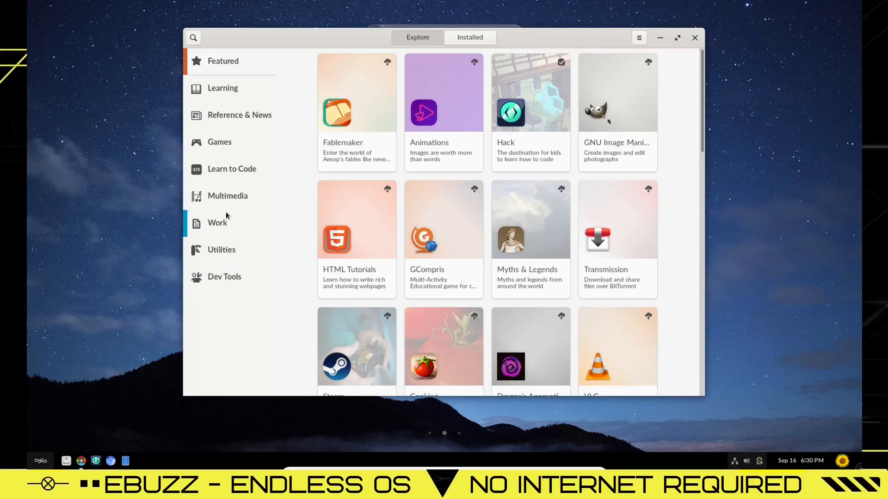
click(232, 169)
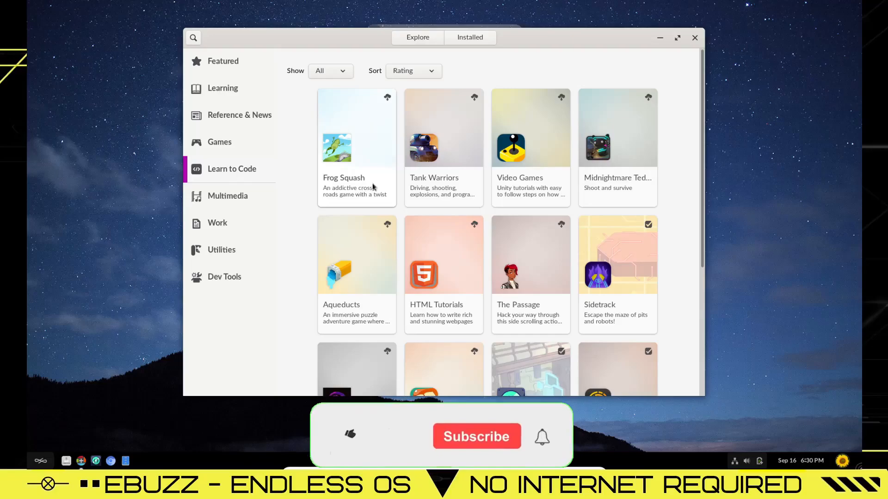
click(530, 254)
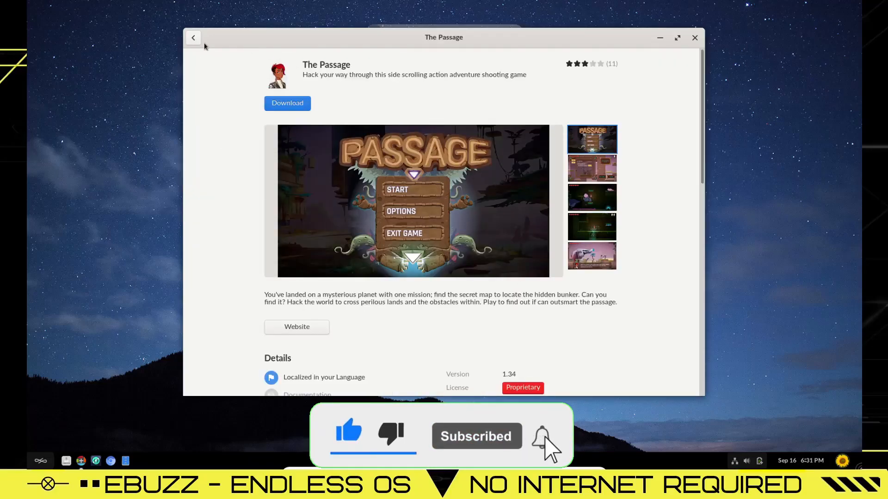
click(193, 37)
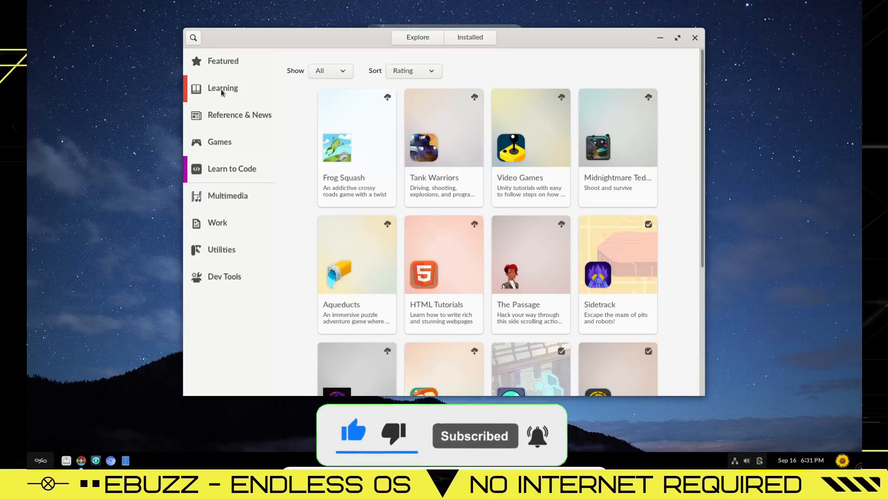
- Search the App Center catalogue for kdenlive, obs and libreoffic, then close the store
click(192, 37)
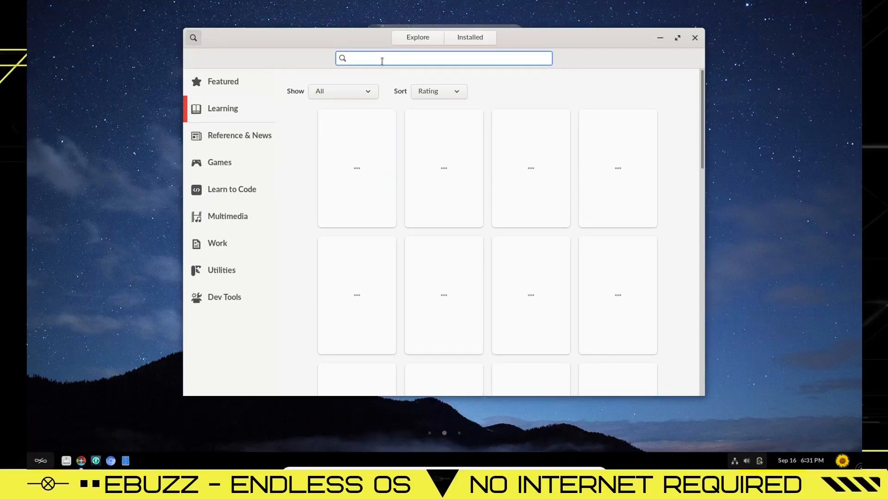
text(kdenlive)
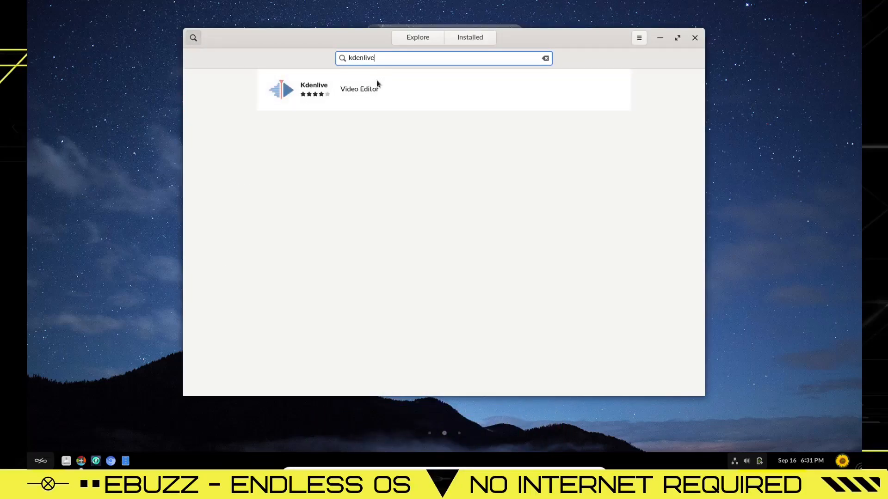
mouse_move(271, 66)
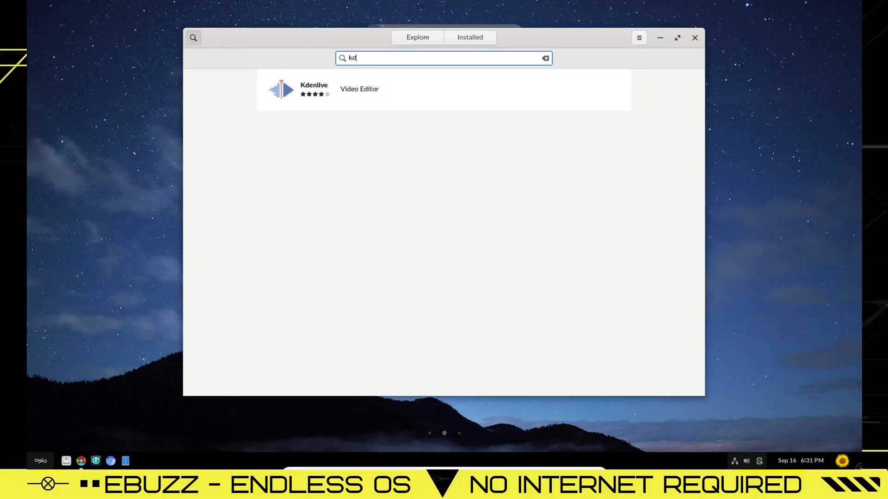
text(obs)
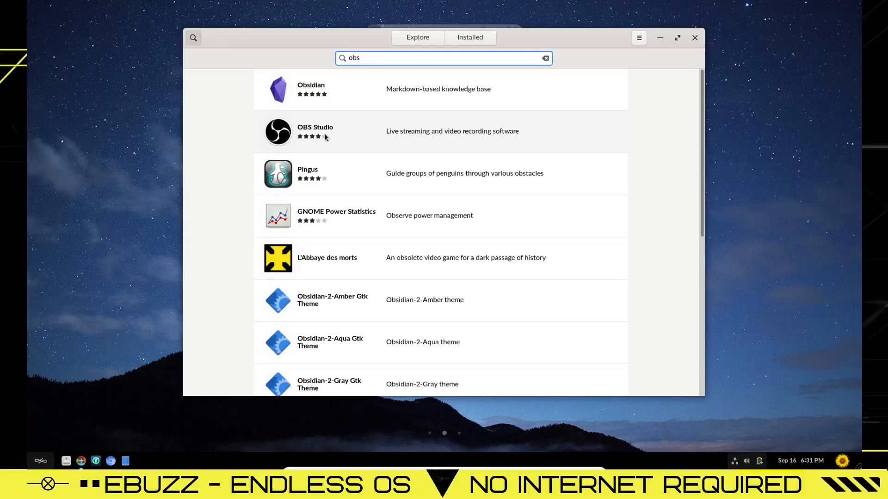
click(544, 58)
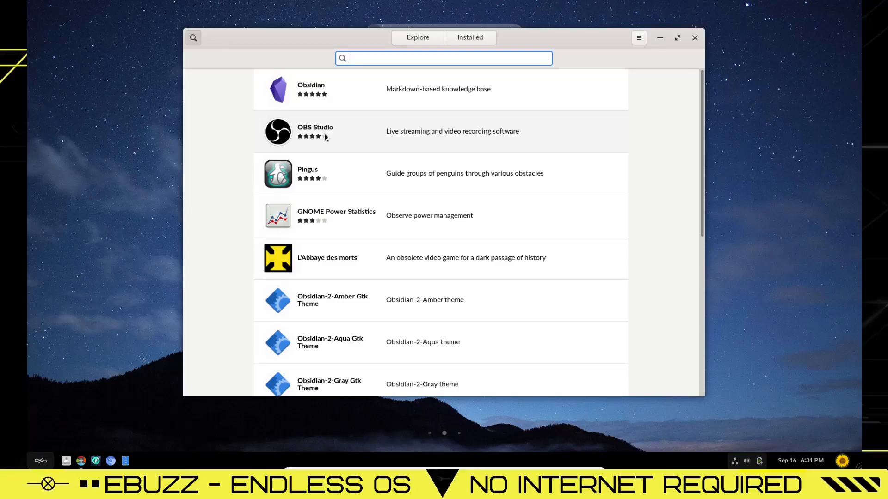
text(libreoffic)
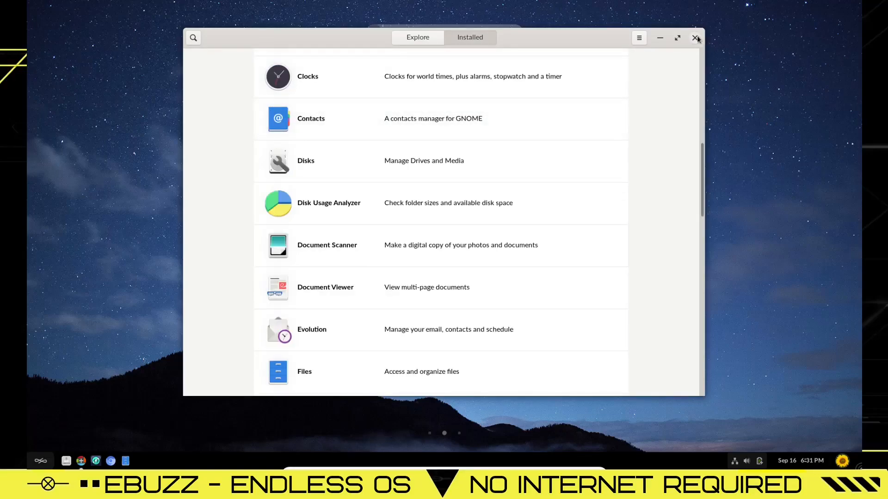
click(697, 38)
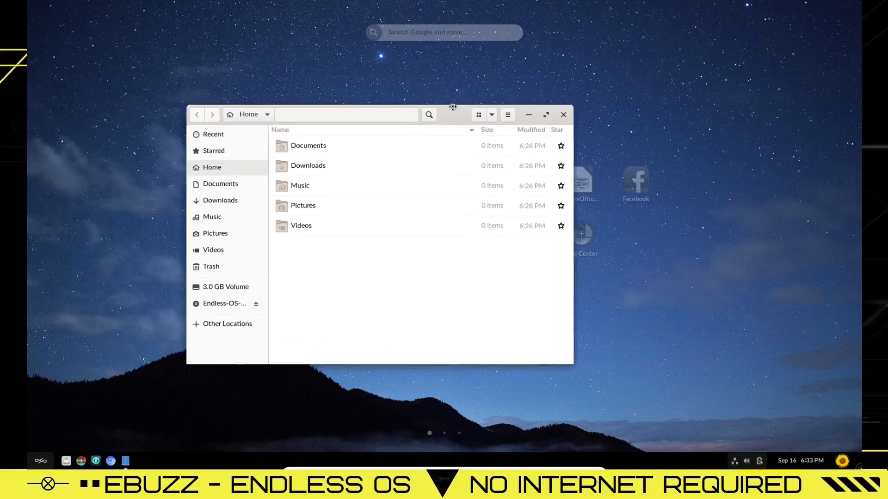
- View Files' About dialog showing version 3.38.2-stable, dismiss it, and close Files
click(524, 83)
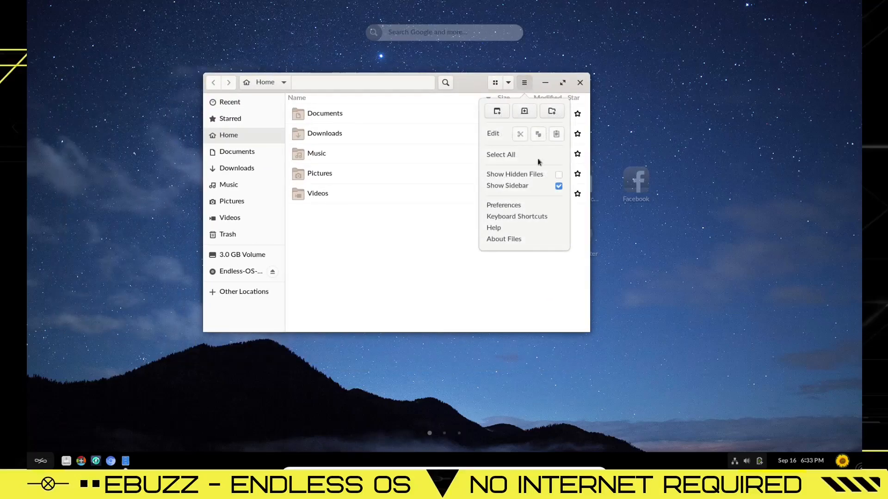
click(503, 239)
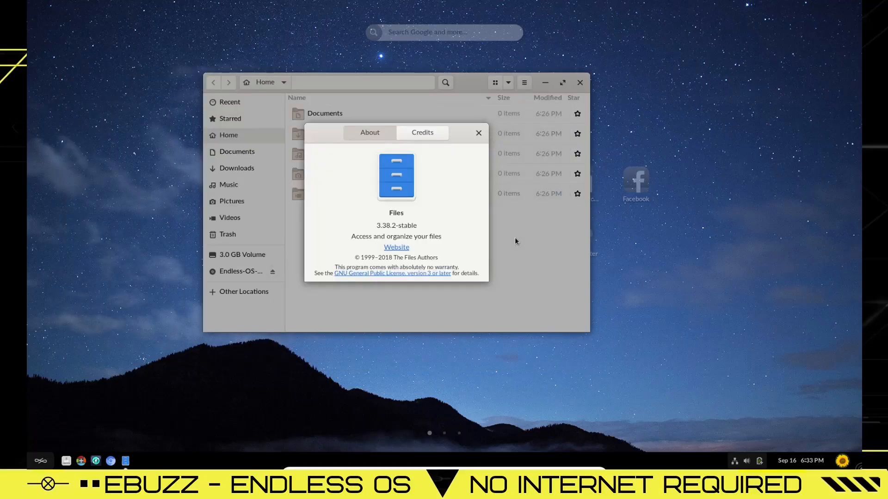
click(478, 133)
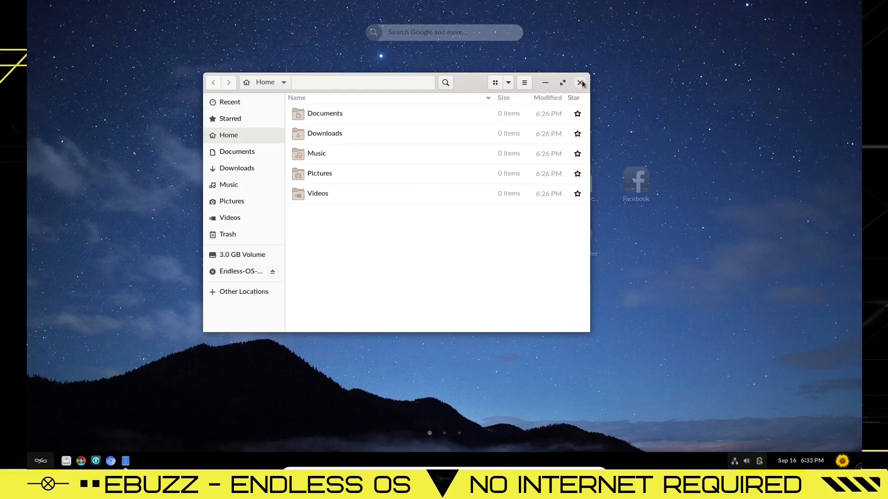
click(582, 83)
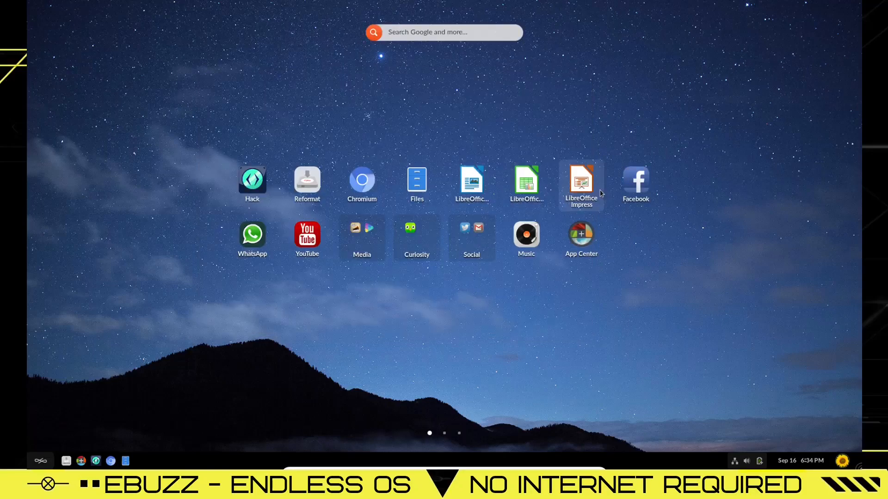
mouse_move(307, 240)
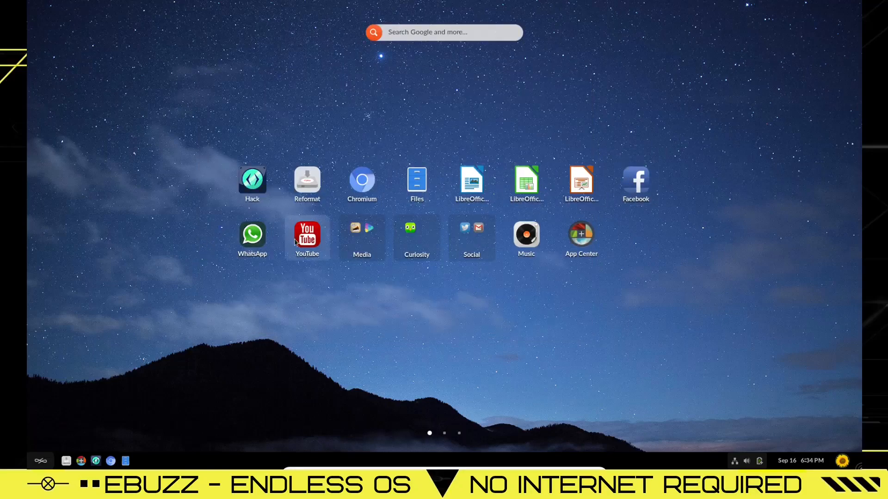
- Launch Rhythmbox from the Music icon, then close it
click(362, 234)
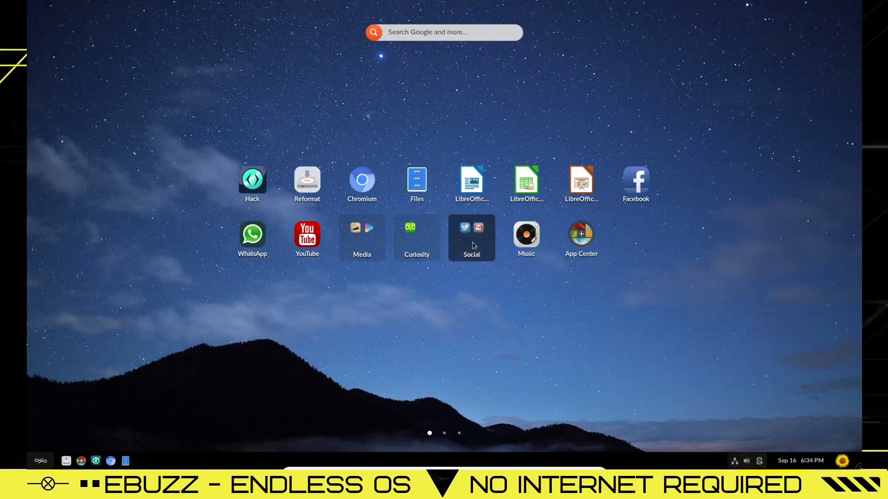
mouse_move(626, 106)
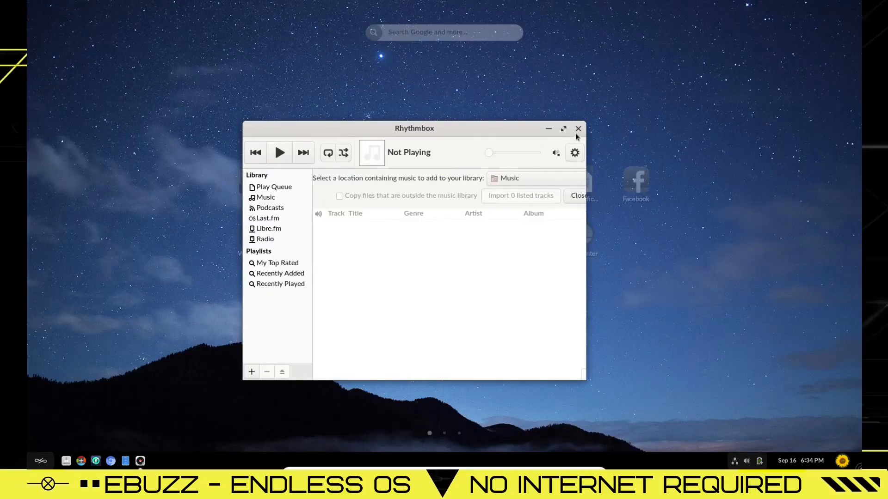
click(578, 128)
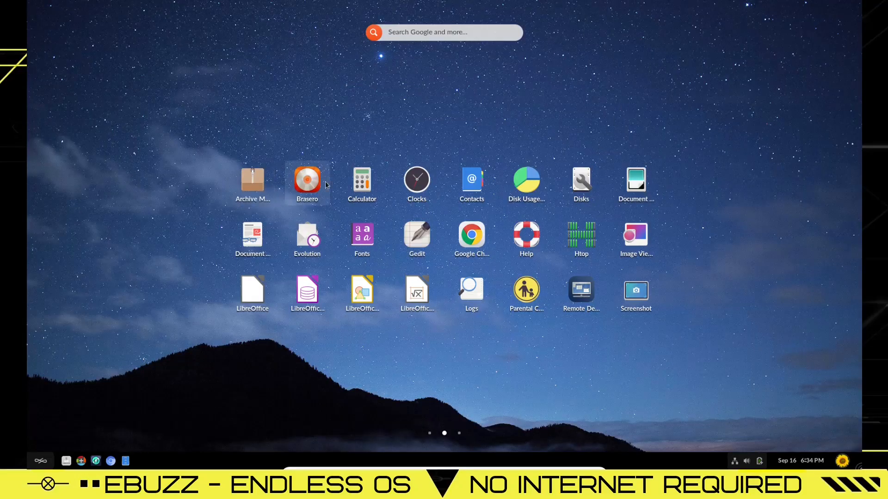
mouse_move(471, 182)
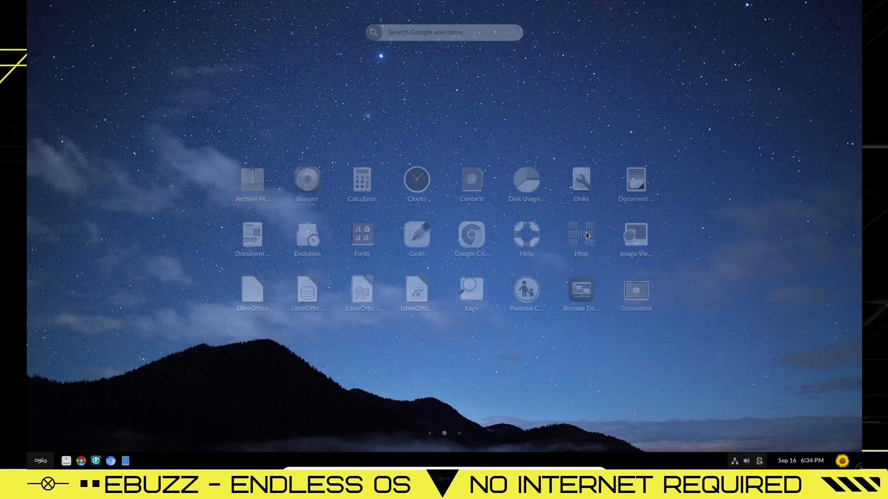
double_click(581, 235)
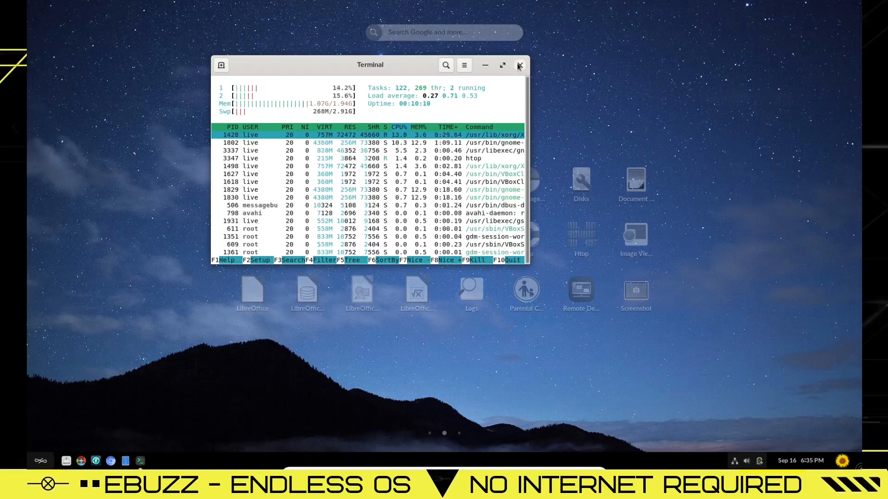
click(518, 65)
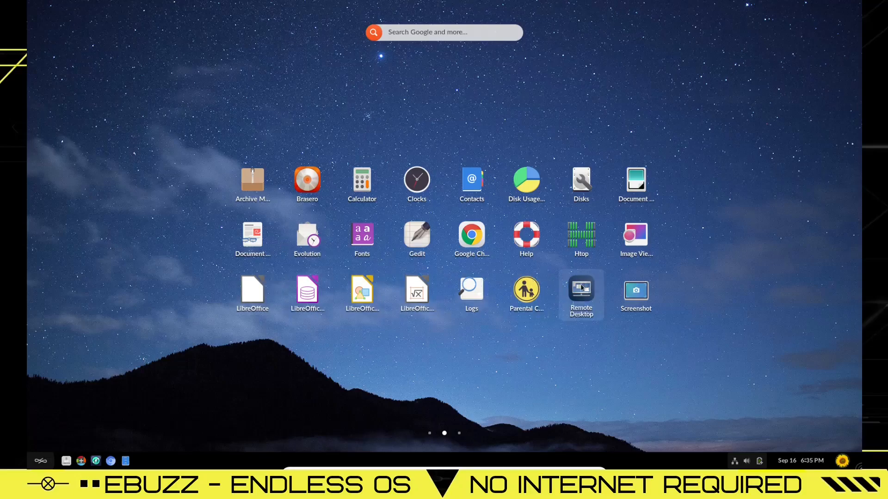
- Scroll to the third app page, view System Monitor's Resources graphs, then close it
scroll(left, 3)
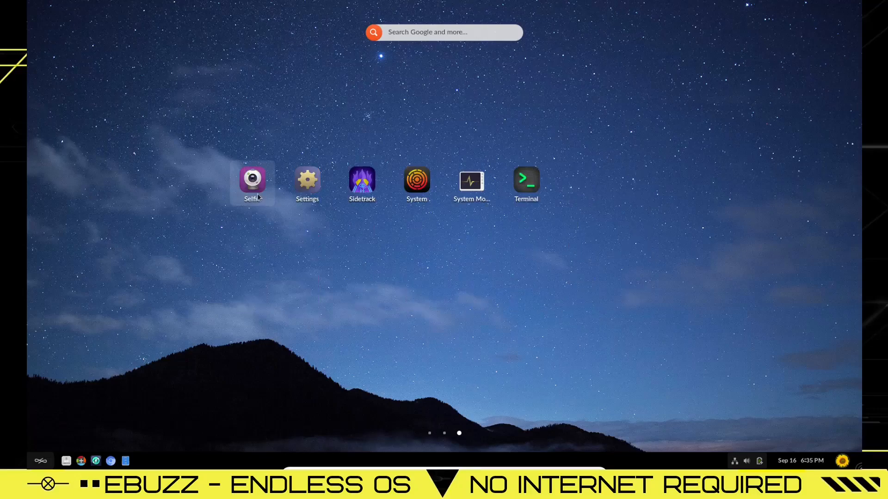
mouse_move(449, 237)
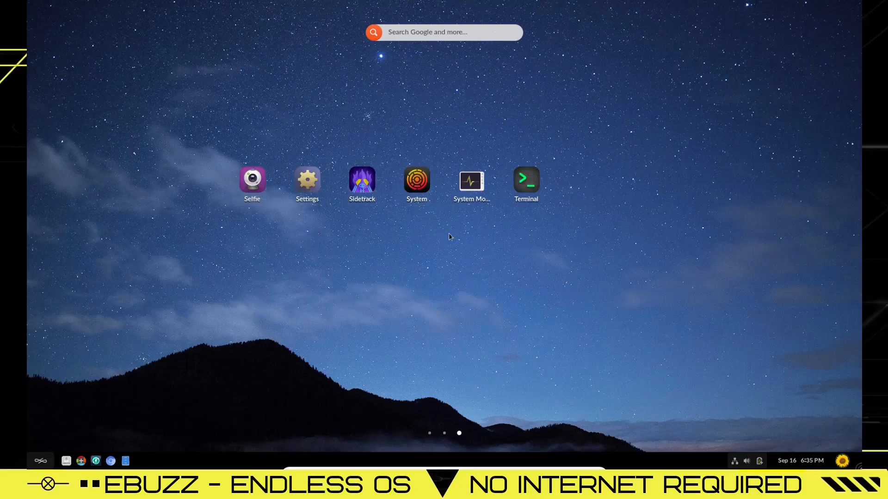
mouse_move(481, 220)
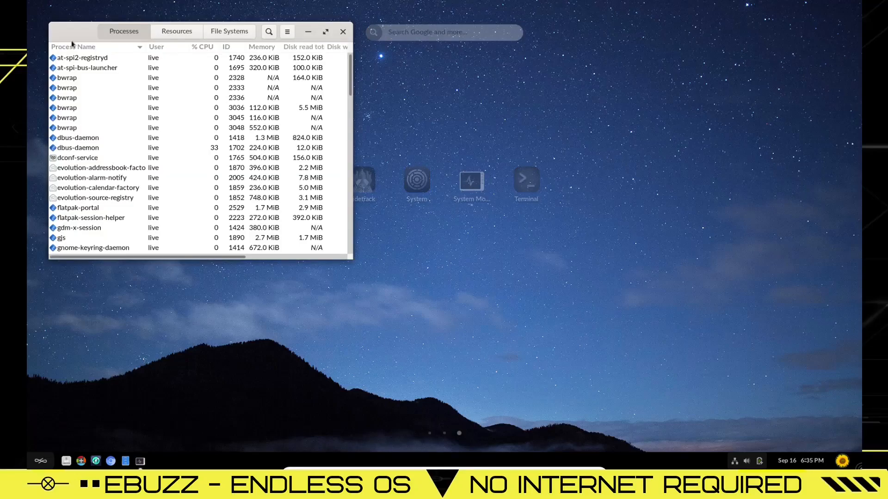
click(398, 96)
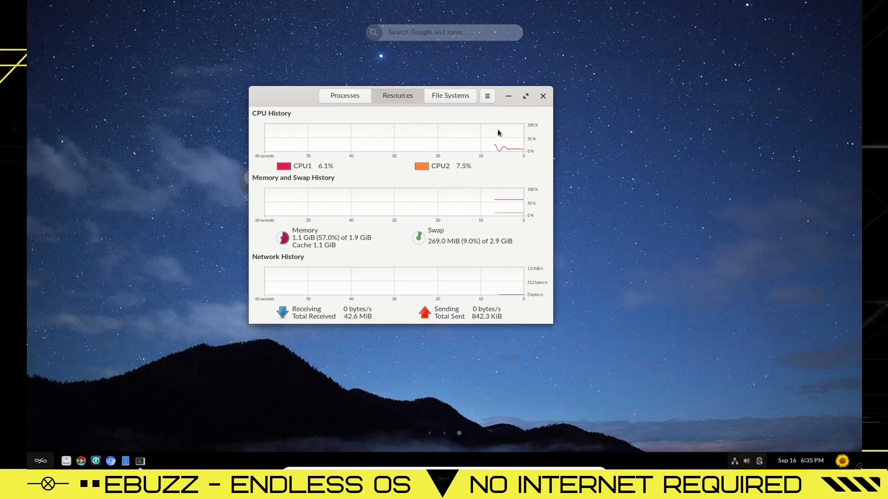
click(541, 96)
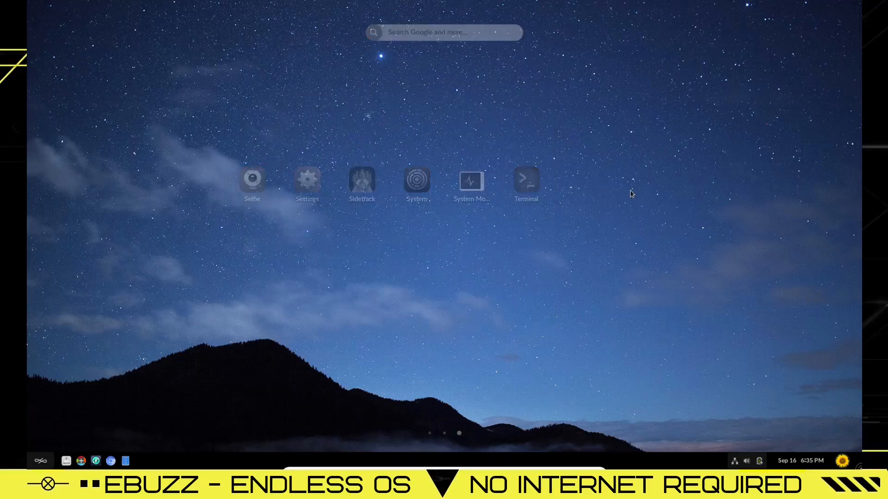
- Set the black-and-white beach photo of children on swings as the background
click(307, 181)
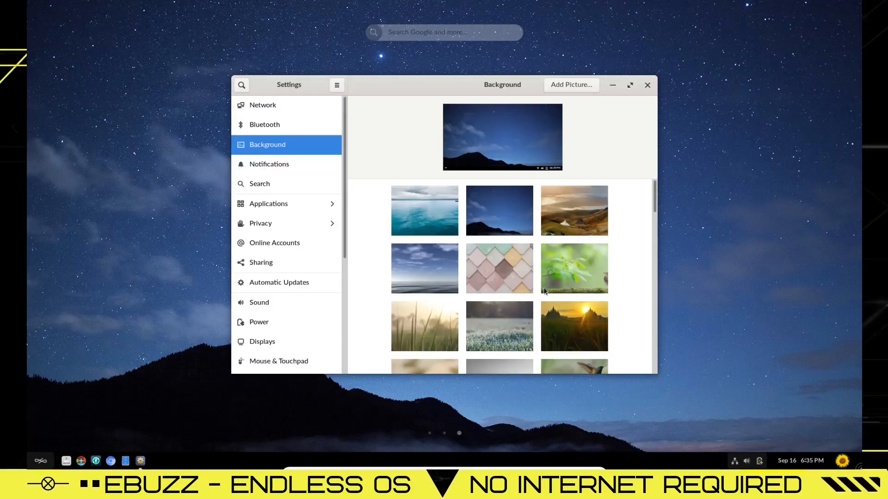
scroll(down, 3)
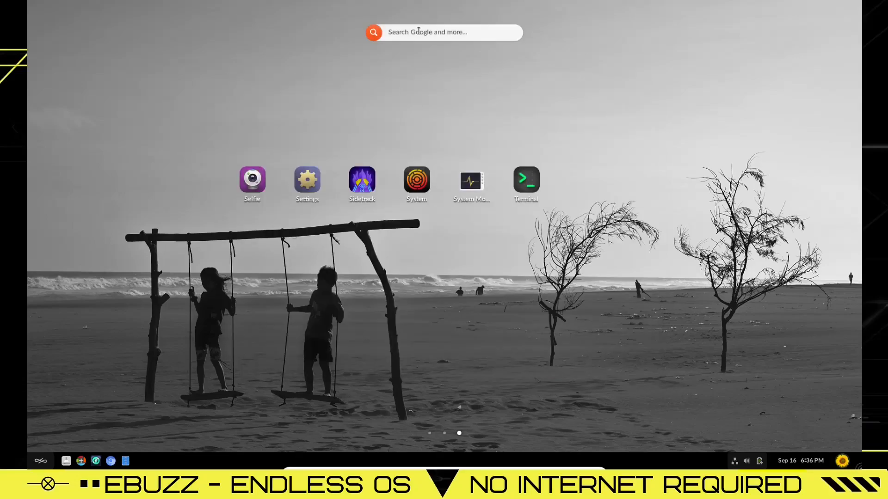
click(443, 32)
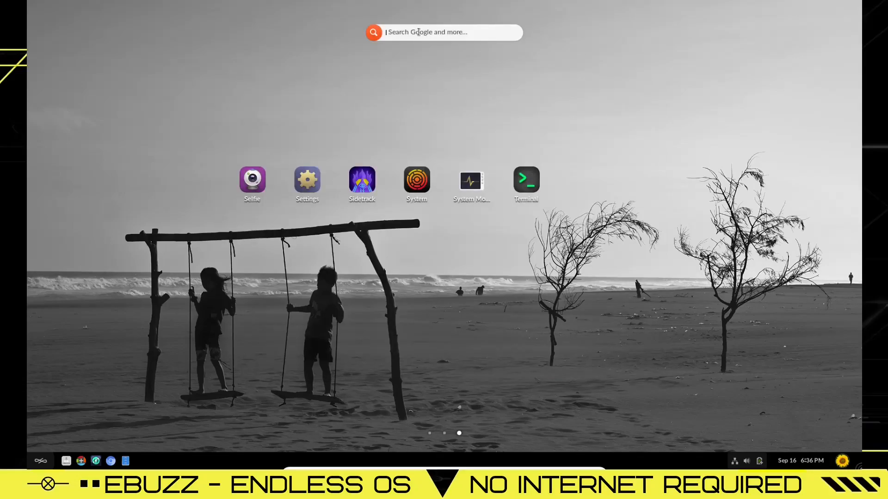
- Reopen Settings and scroll through its panel list
click(307, 181)
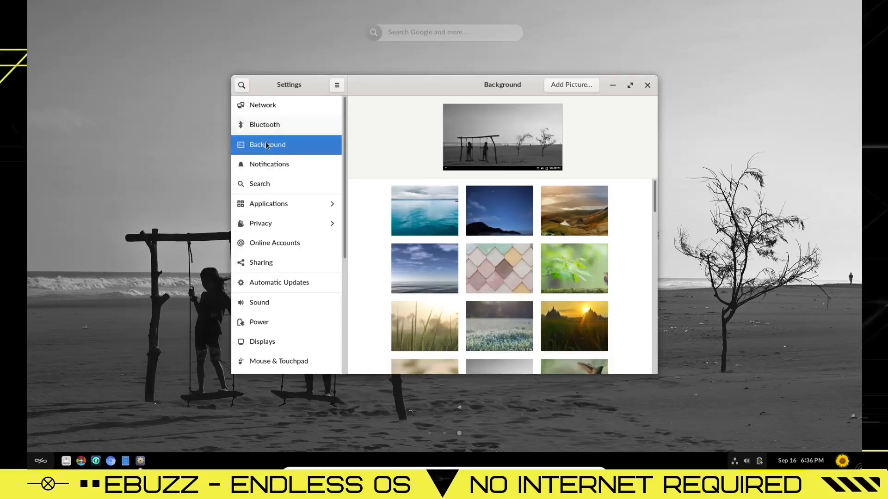
scroll(down, 3)
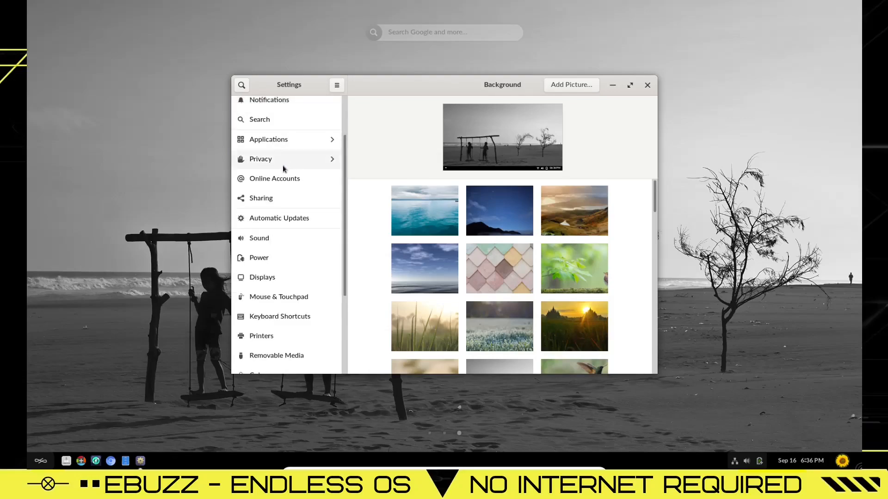
mouse_move(347, 290)
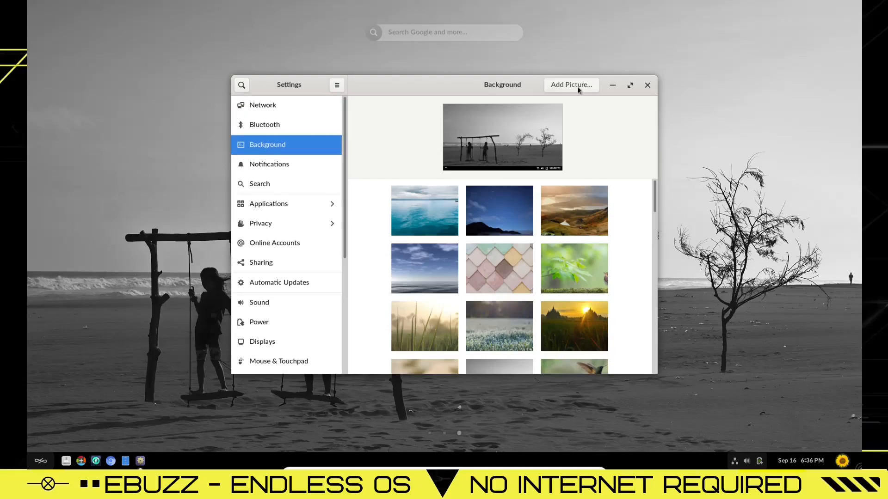
scroll(down, 3)
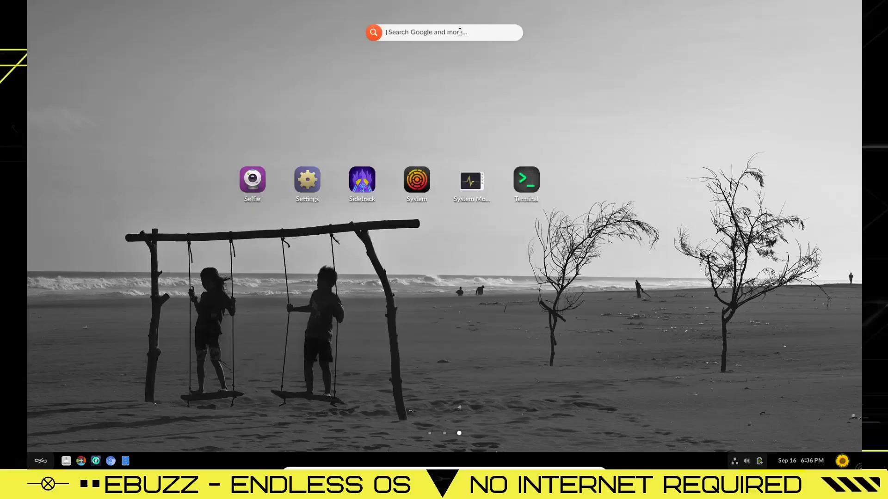
- Search Google for 'ebuzz central' from the desktop, then close Chromium
text(ebuzz central)
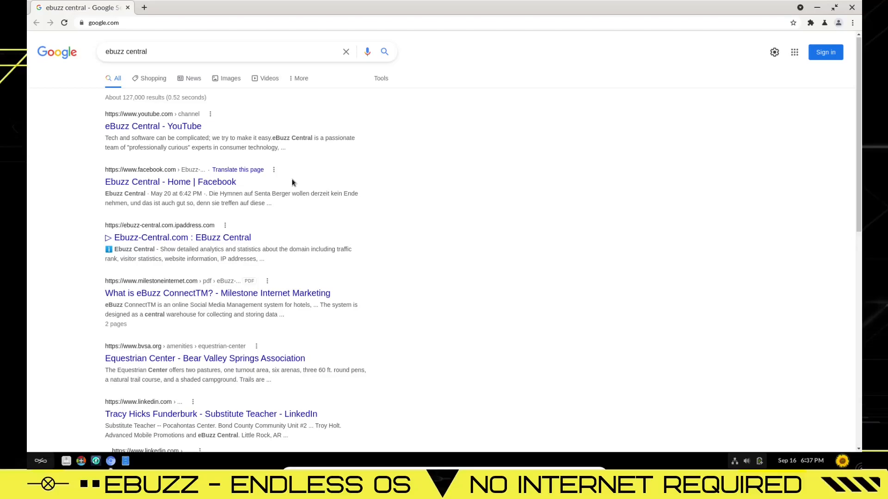
mouse_move(153, 127)
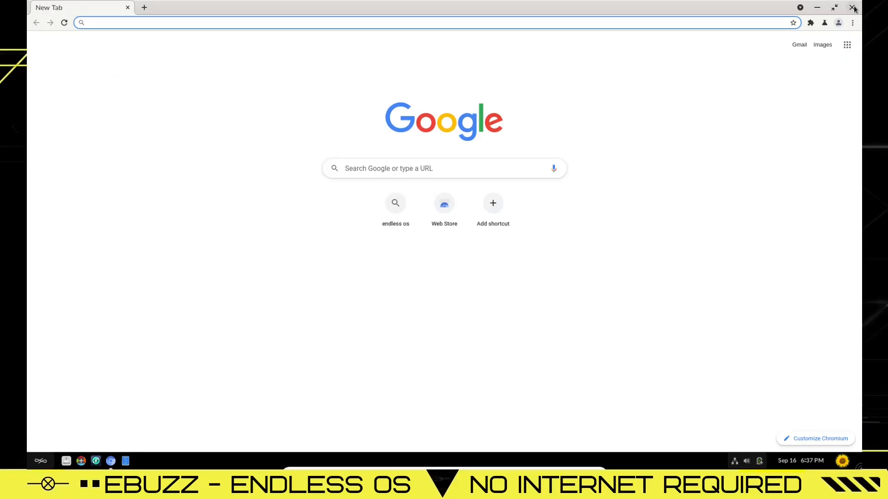
click(854, 8)
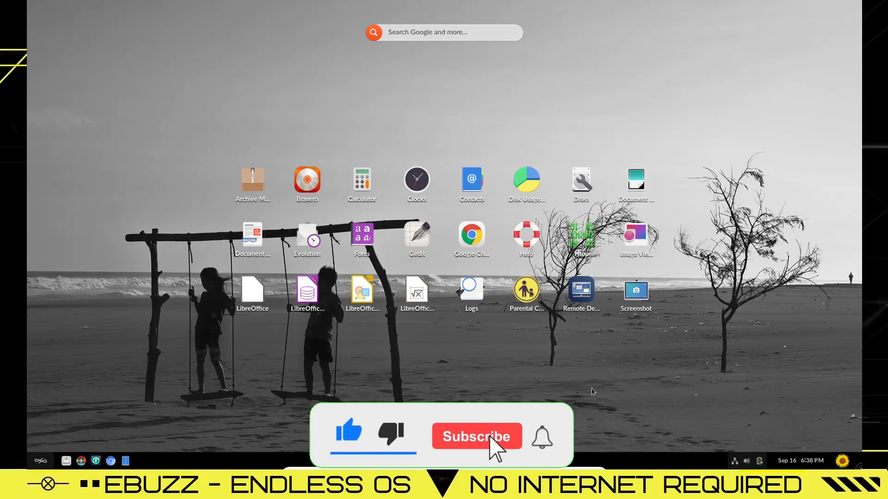
- Go back to the first app grid page with Chromium, Files, LibreOffice and WhatsApp
click(475, 436)
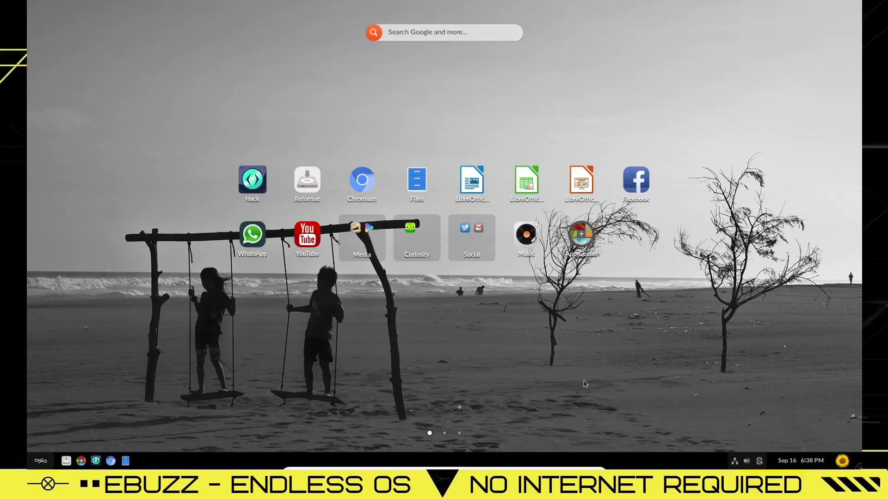
mouse_move(419, 68)
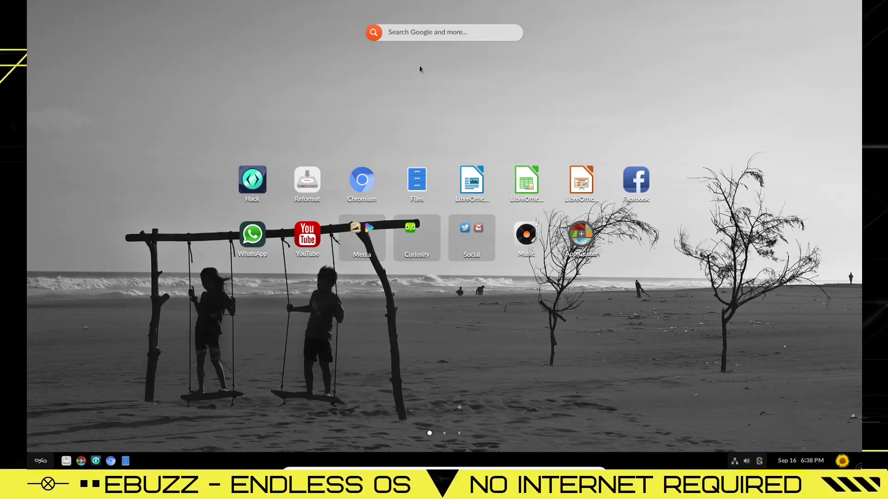